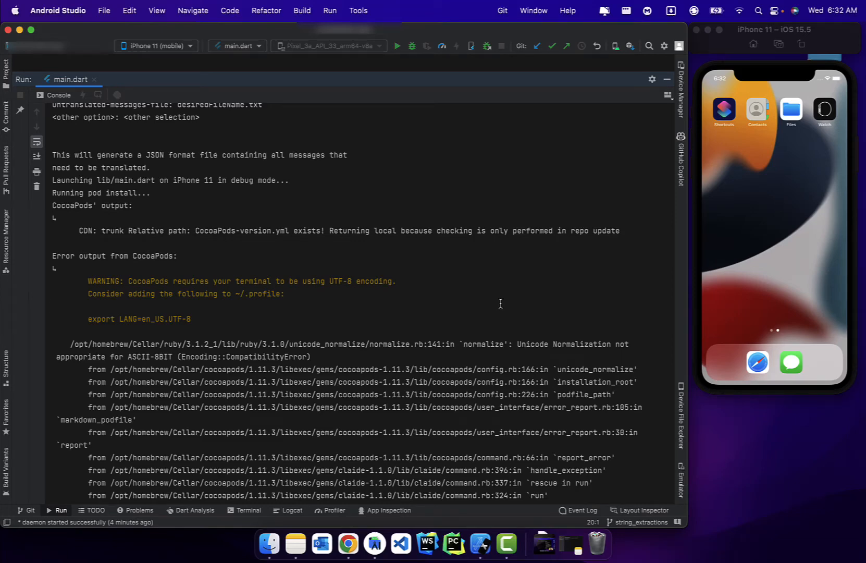
Review the CocoaPods UTF-8 encoding error in the Run console, then launch Terminal.app from Spotlight.
{"action": "scroll", "scroll_direction": "down", "scroll_amount": 3}
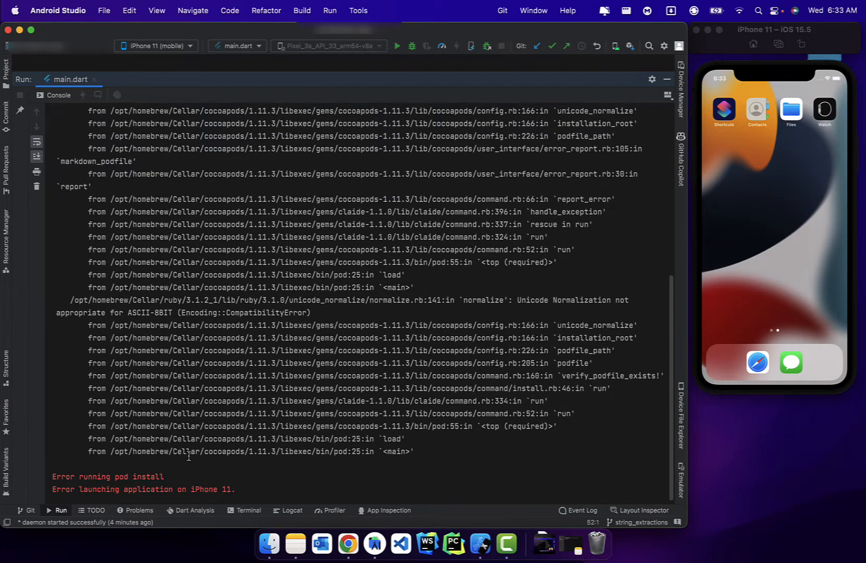
{"action": "scroll", "scroll_direction": "up", "scroll_amount": 3}
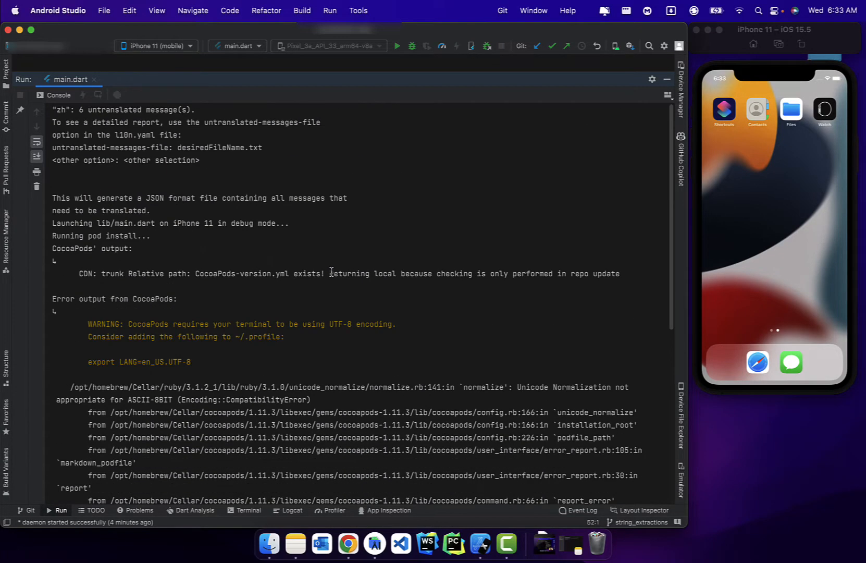
{"action": "scroll", "scroll_direction": "down", "scroll_amount": 3}
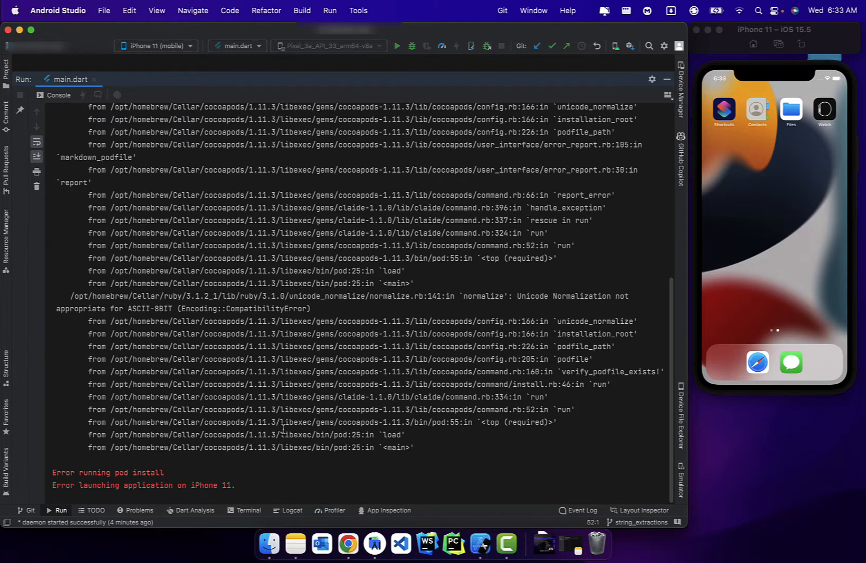
{"action": "mouse_move", "coordinate": [257, 465]}
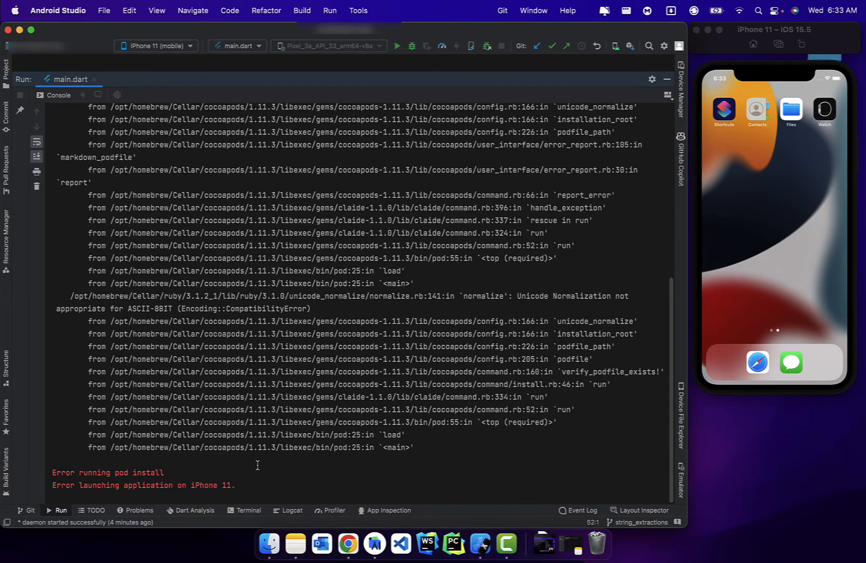
{"action": "scroll", "scroll_direction": "up", "scroll_amount": 3}
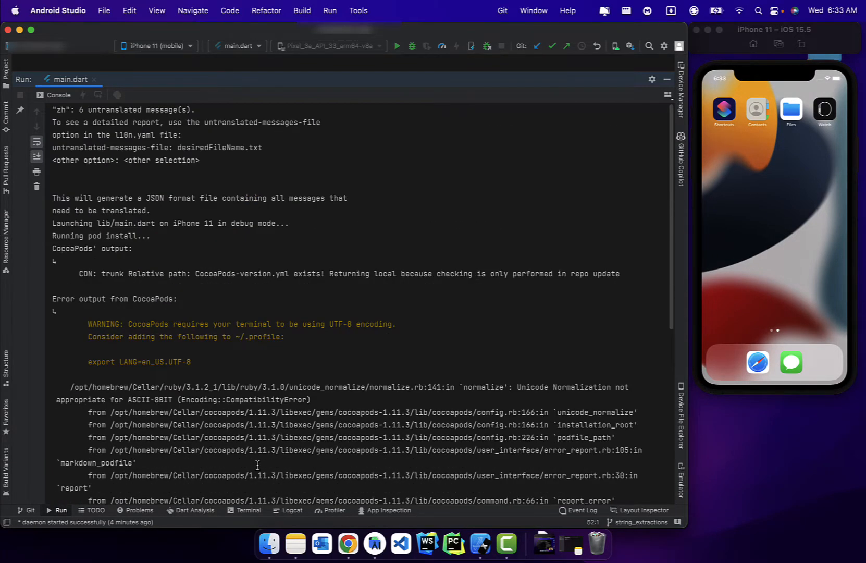
{"action": "type", "text": "terminal.app"}
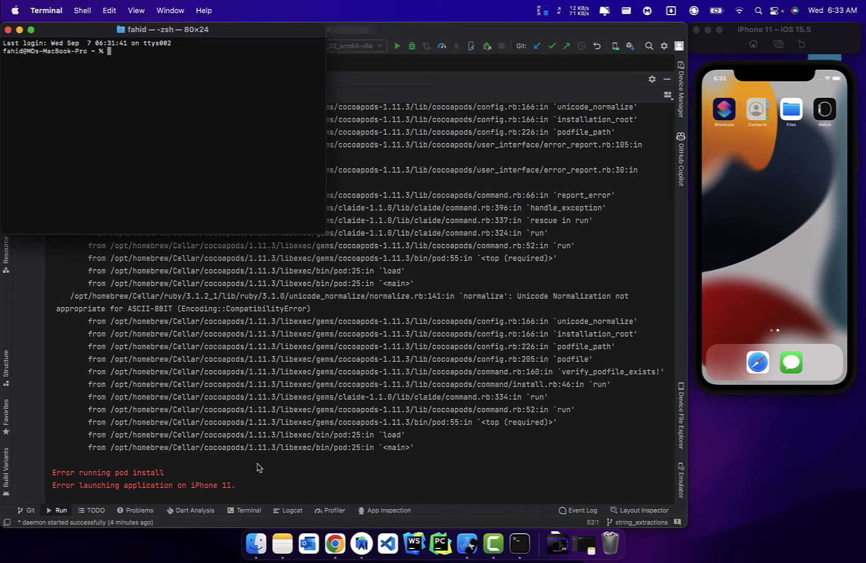
Enter the command 'open ~/.zshrc' in Terminal to open the shell profile.
{"action": "type", "text": "op"}
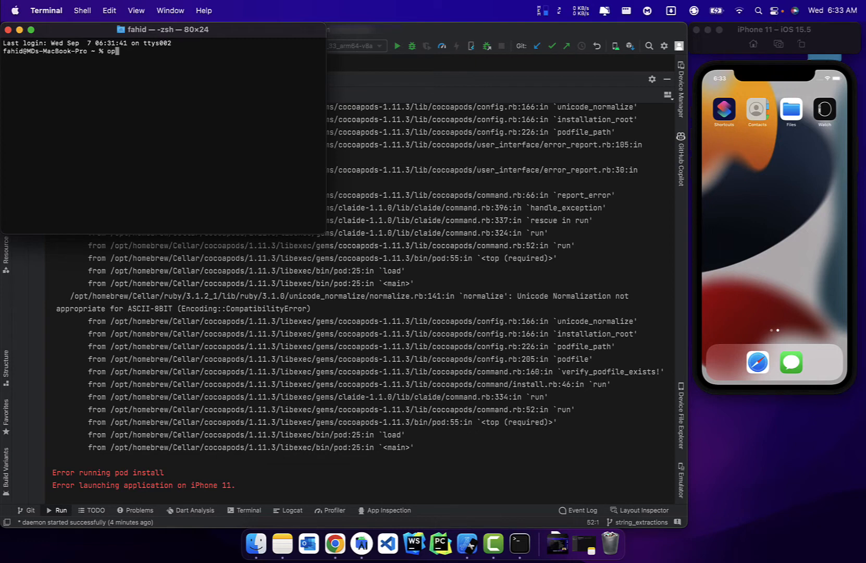
{"action": "type", "text": "en ~"}
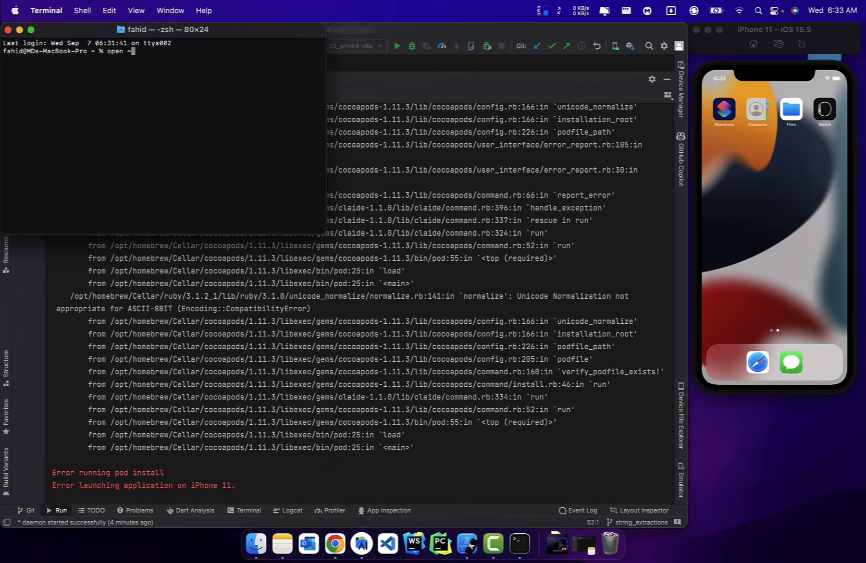
{"action": "type", "text": "/.z"}
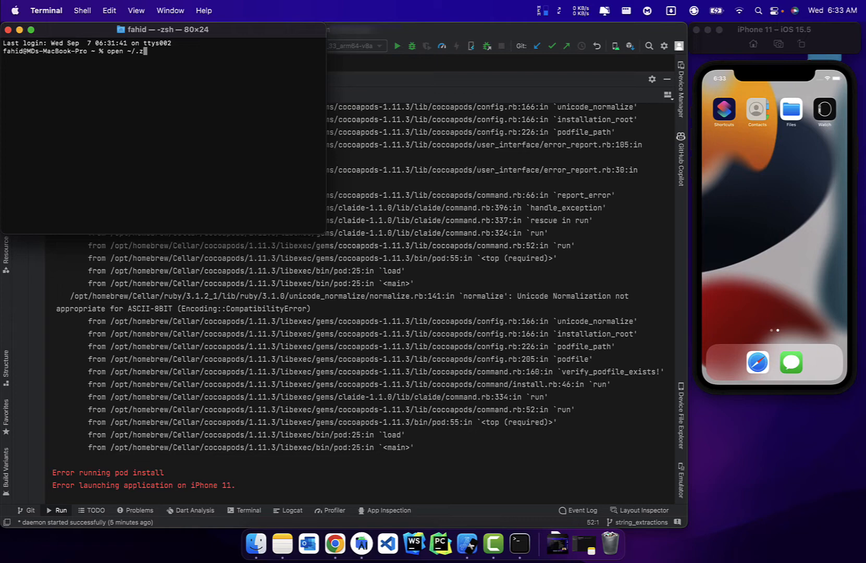
{"action": "type", "text": "shrc"}
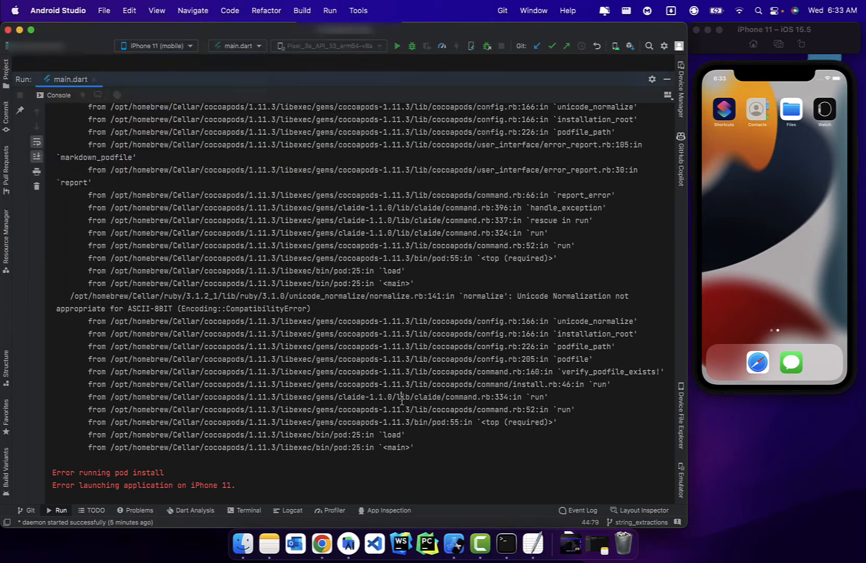
Select 'export LANG=en_US.UTF-8' in the CocoaPods warning and bring TextEdit forward.
{"action": "scroll", "scroll_direction": "up", "scroll_amount": 3}
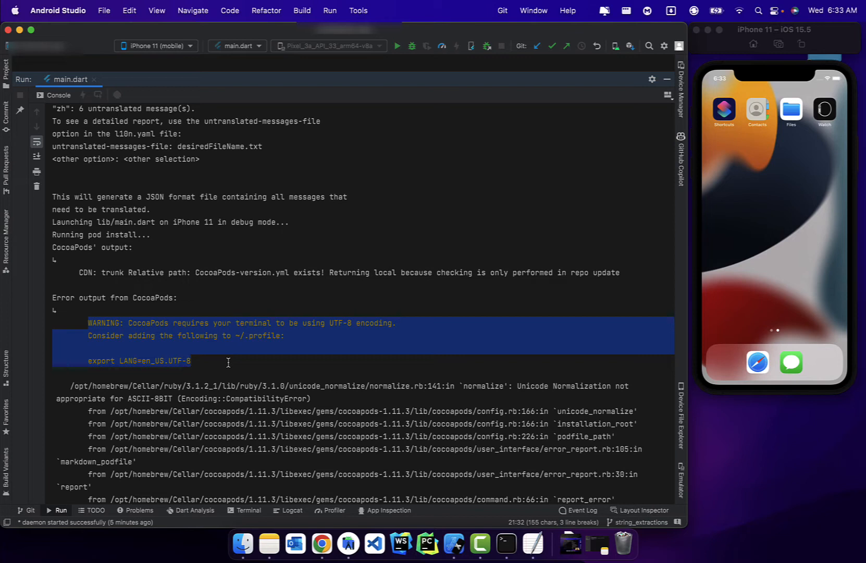
{"action": "left_click", "coordinate": [232, 337]}
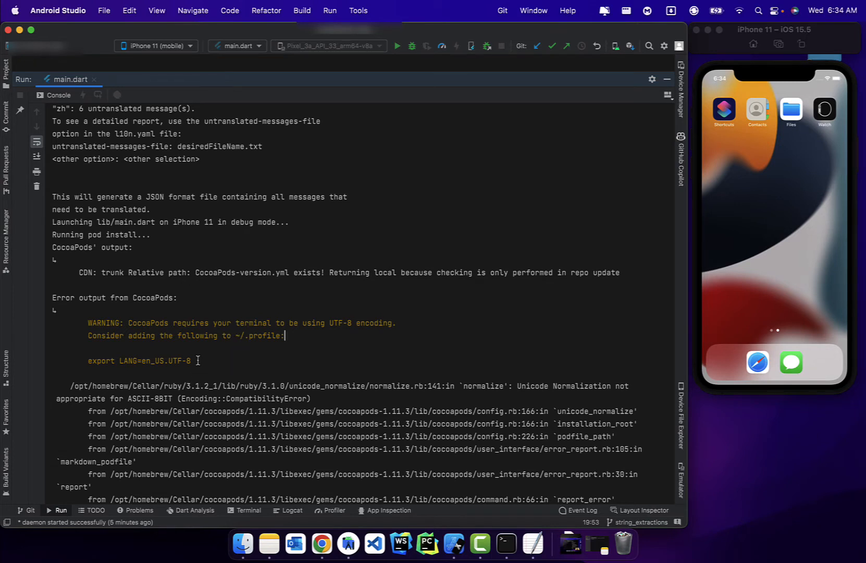
{"action": "double_click", "coordinate": [140, 360]}
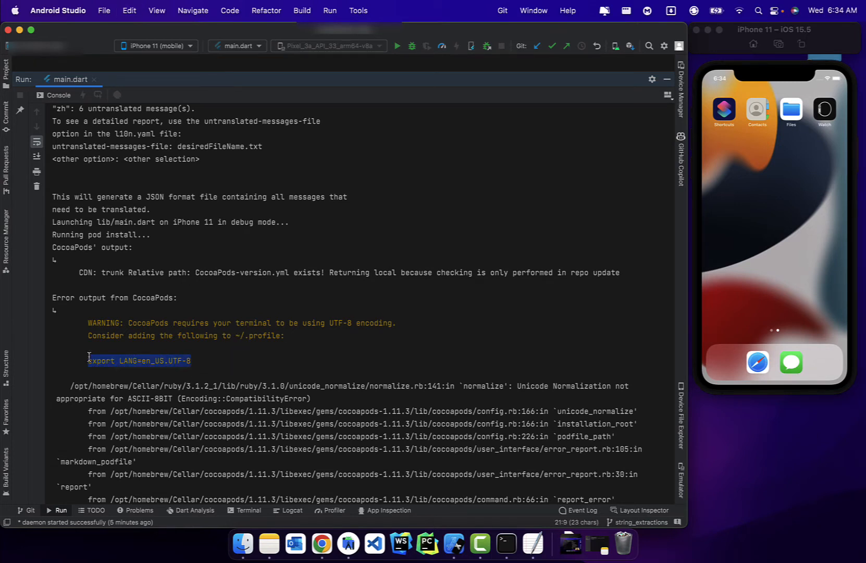
{"action": "mouse_move", "coordinate": [534, 519]}
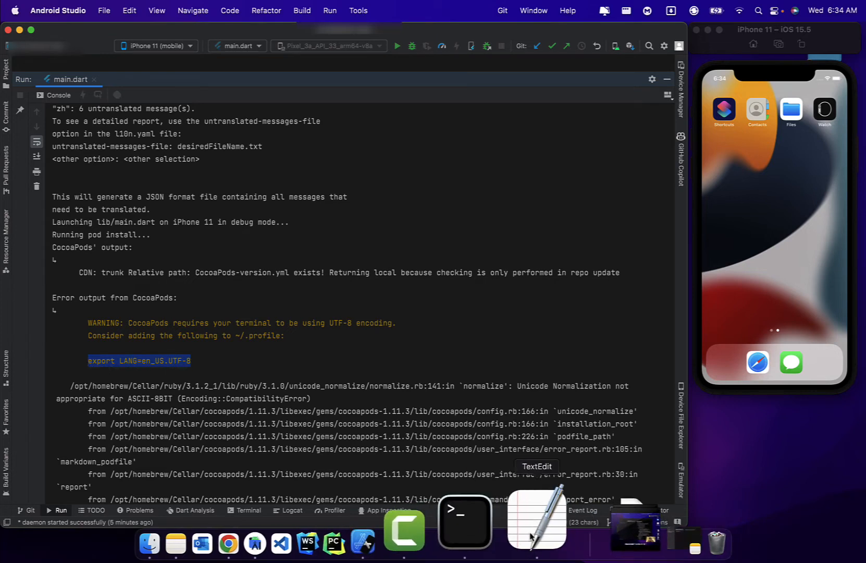
{"action": "left_click", "coordinate": [535, 519]}
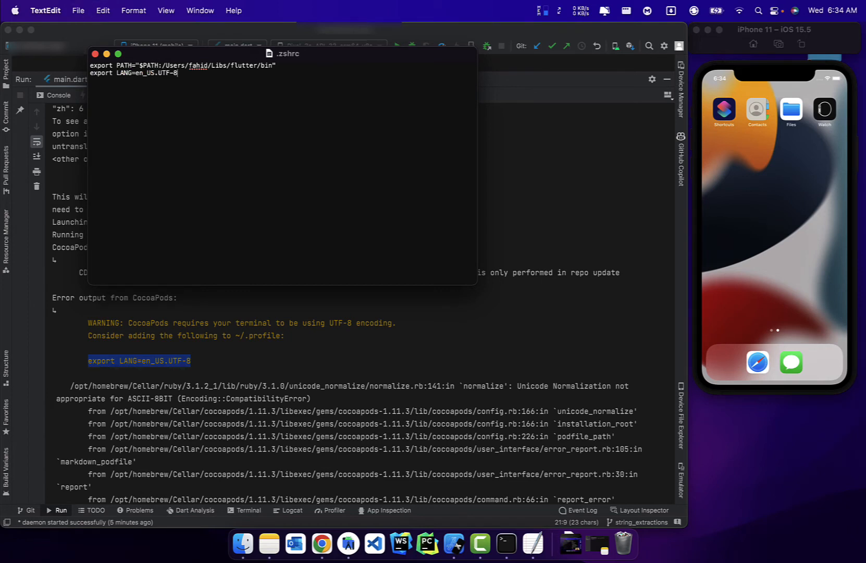
{"action": "mouse_move", "coordinate": [277, 129]}
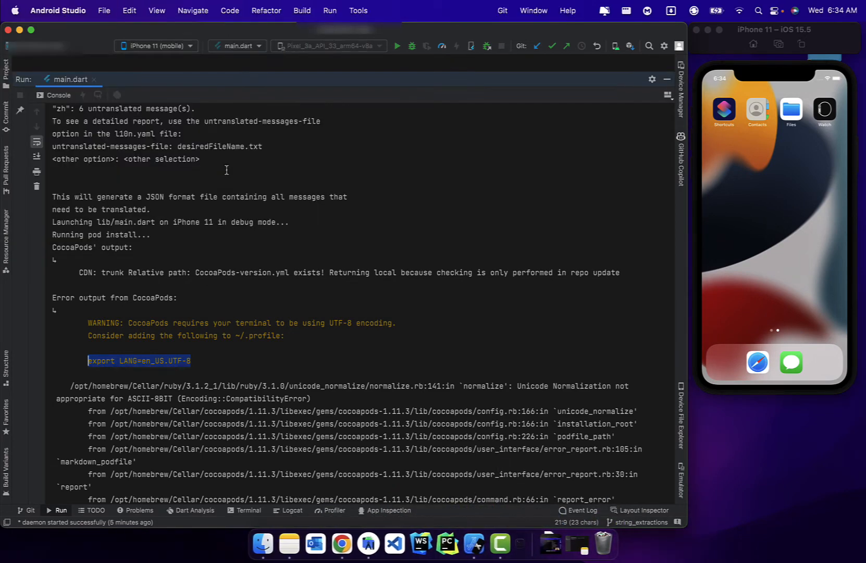
{"action": "mouse_move", "coordinate": [397, 46]}
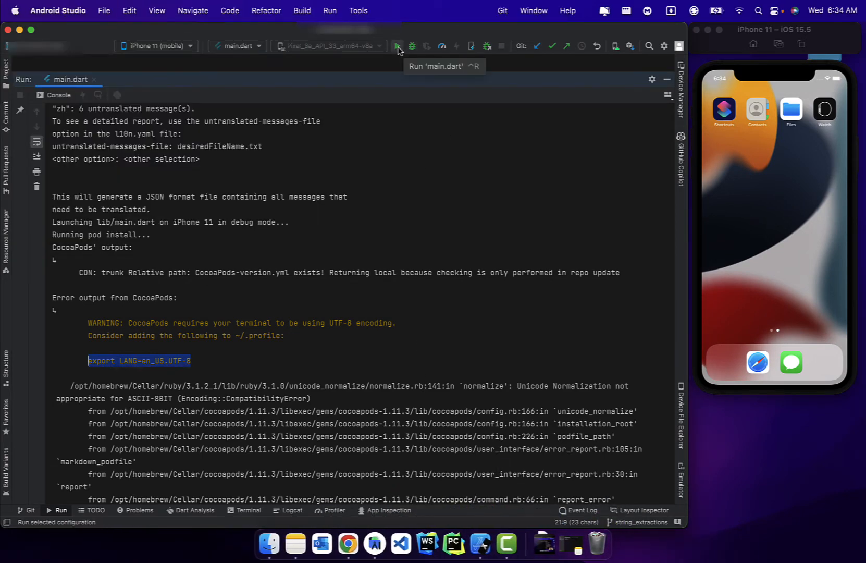
{"action": "left_click", "coordinate": [397, 46]}
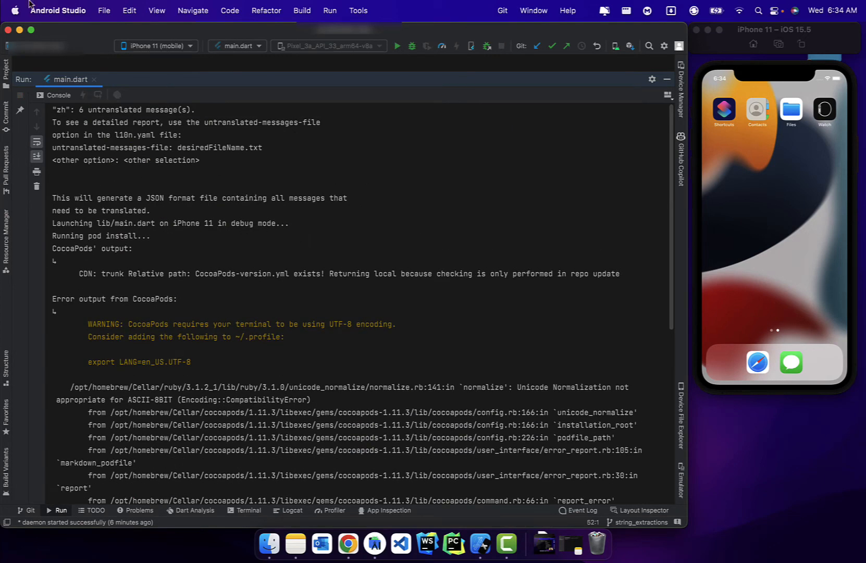
Use File > Invalidate Caches to clear caches and restart Android Studio.
{"action": "left_click", "coordinate": [104, 11]}
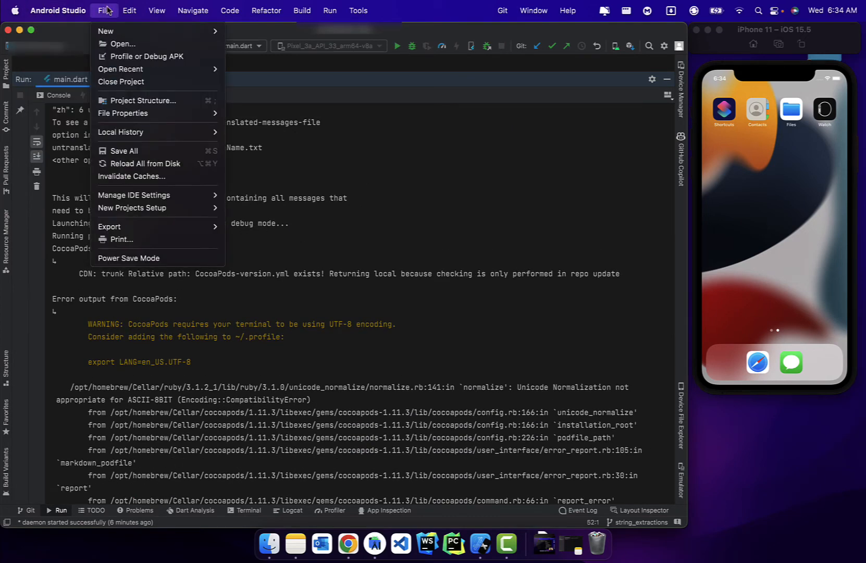
{"action": "left_click", "coordinate": [131, 176]}
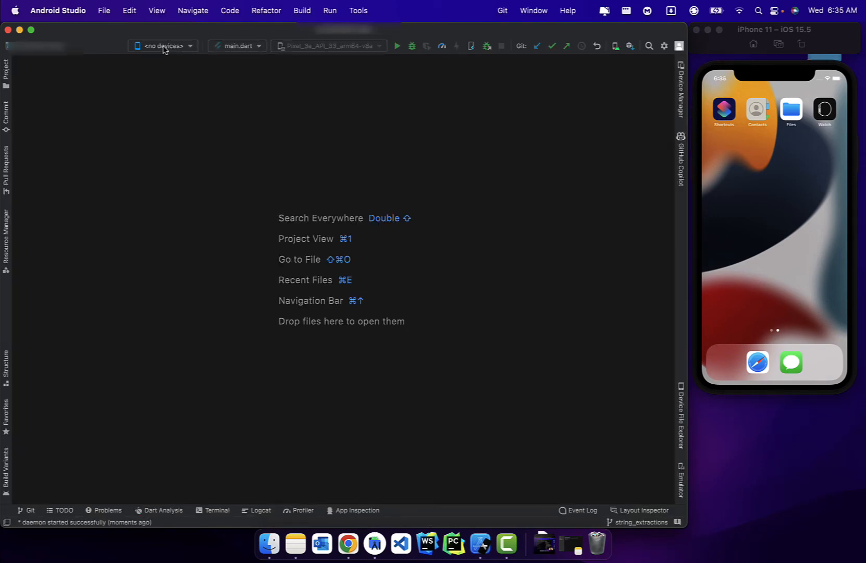
Run the app on iPhone 11 and watch pod install and Xcode build succeed.
{"action": "left_click", "coordinate": [160, 46]}
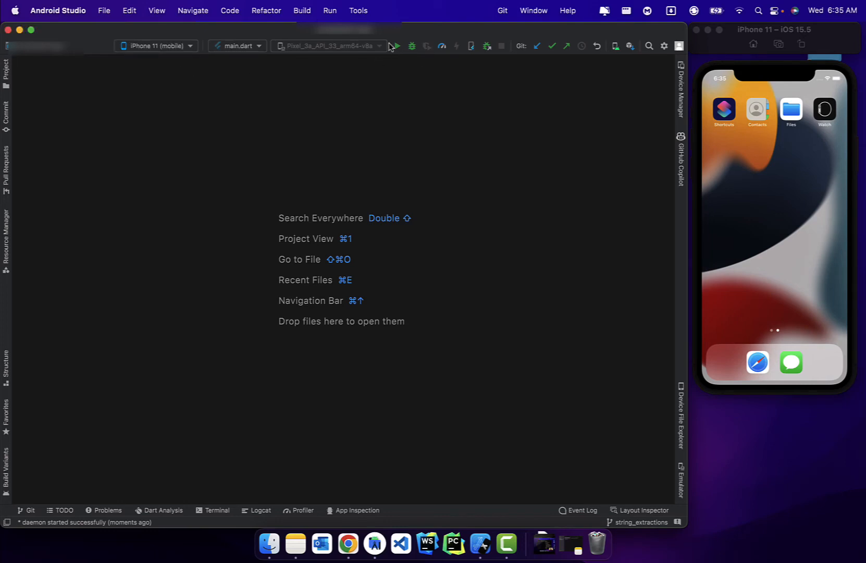
{"action": "left_click", "coordinate": [394, 46]}
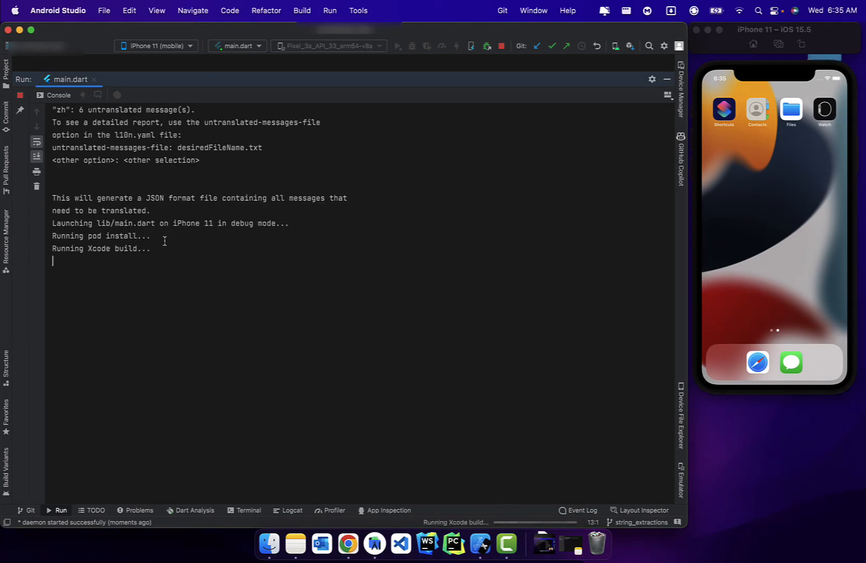
{"action": "double_click", "coordinate": [99, 236]}
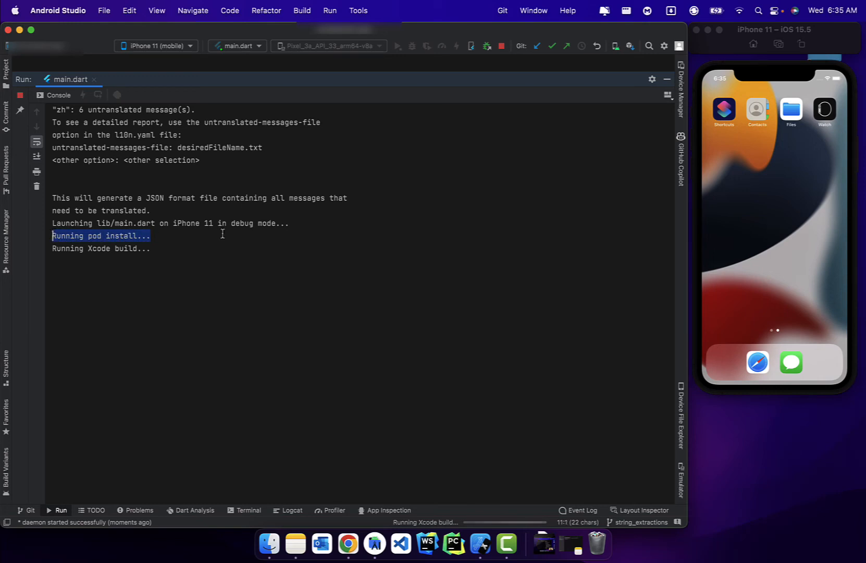
{"action": "left_click", "coordinate": [271, 260]}
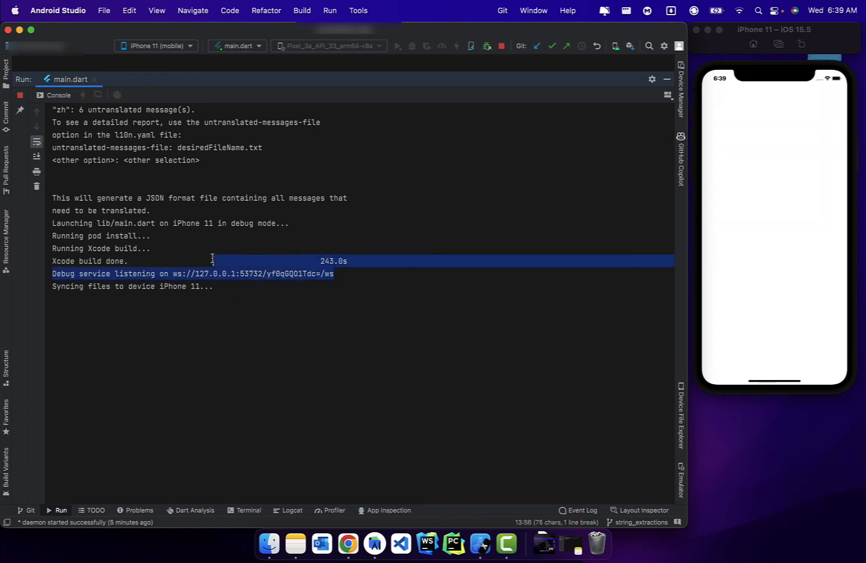
{"action": "left_click", "coordinate": [255, 293]}
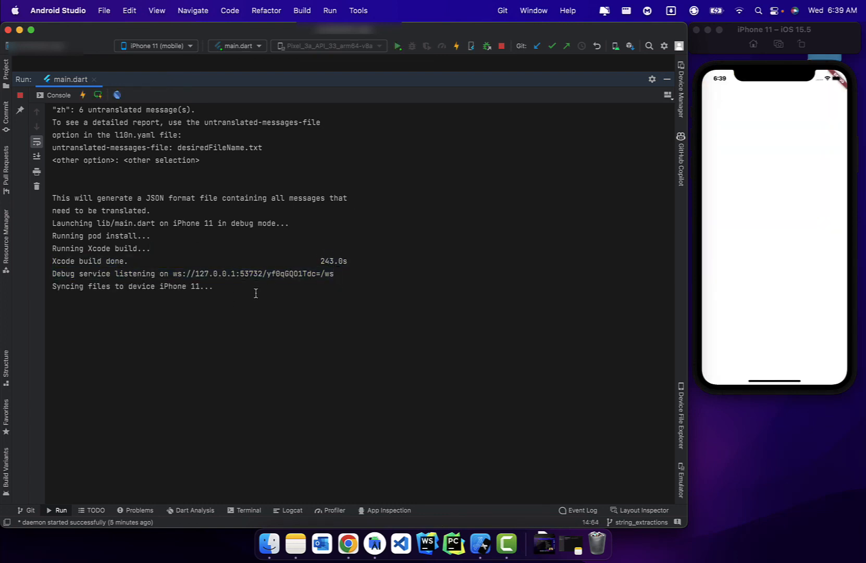